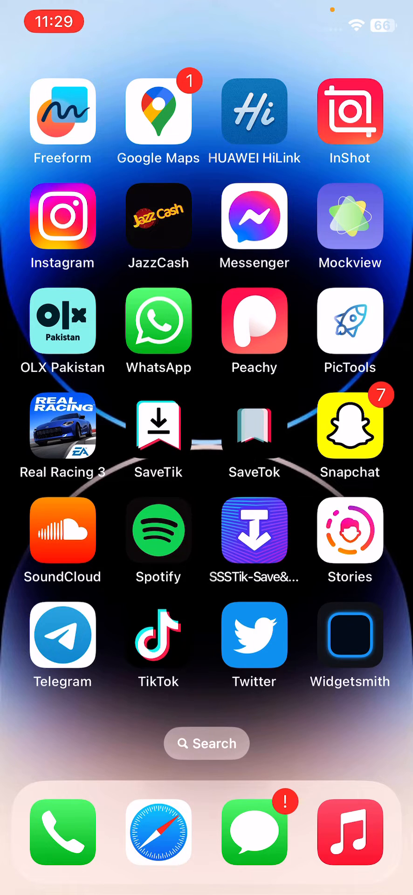
- Launch Safari from the dock and enter beta.apple.com as the address
left_click(159, 834)
type("beta.apple")
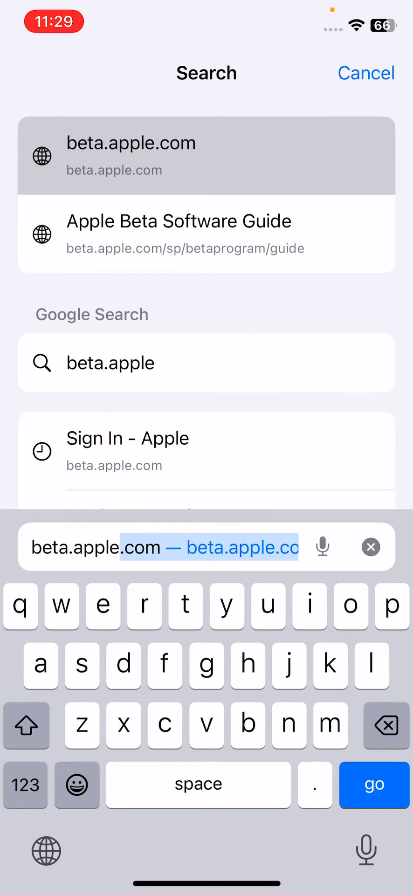
- Load beta.apple.com and sign in with the Apple ID to reach the Guide for Public Betas
left_click(374, 784)
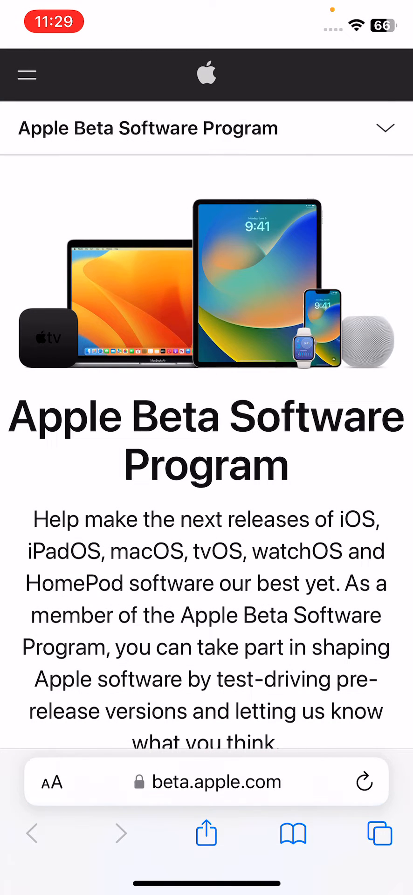
scroll("down", 3)
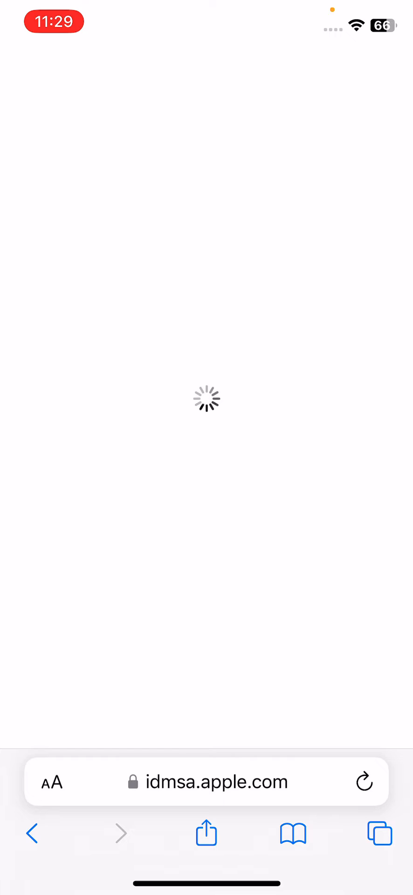
left_click(205, 470)
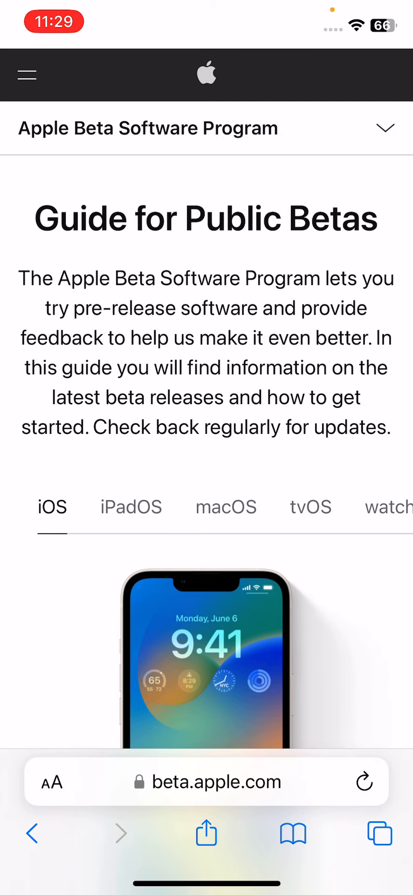
- Go to the Enroll Your Devices page via the 'enroll your iOS device' link
scroll("down", 3)
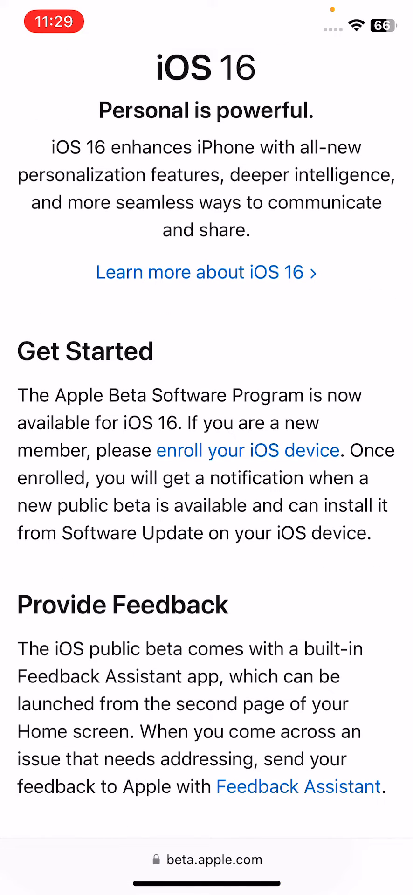
left_click(248, 450)
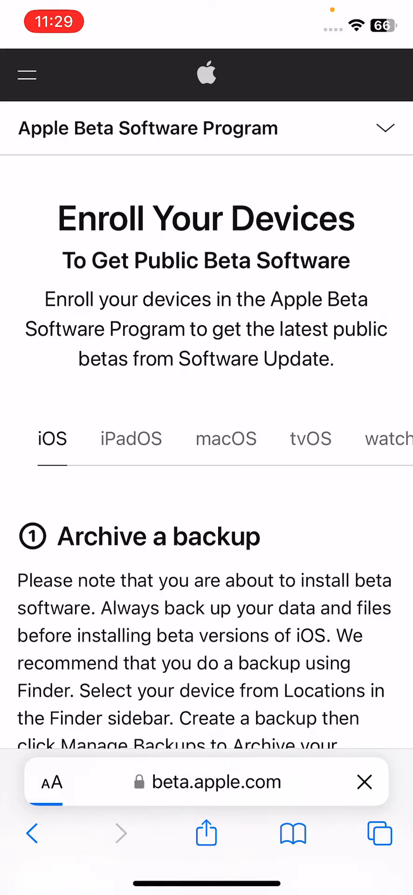
- Download the iOS beta configuration profile from the Install profile section
scroll("down", 3)
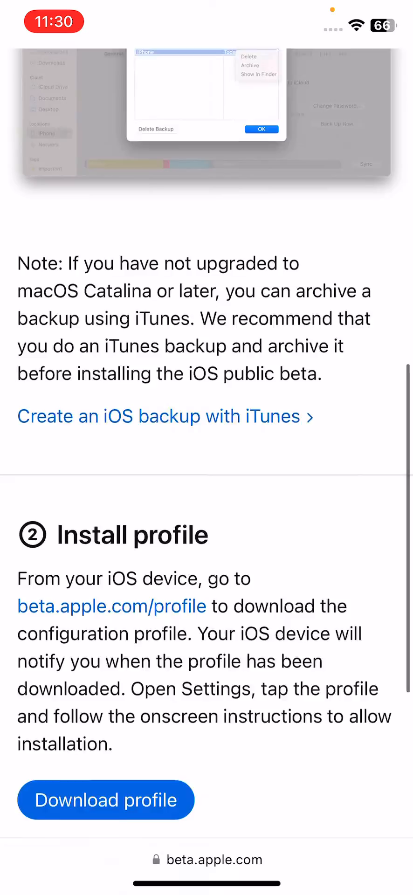
scroll("down", 3)
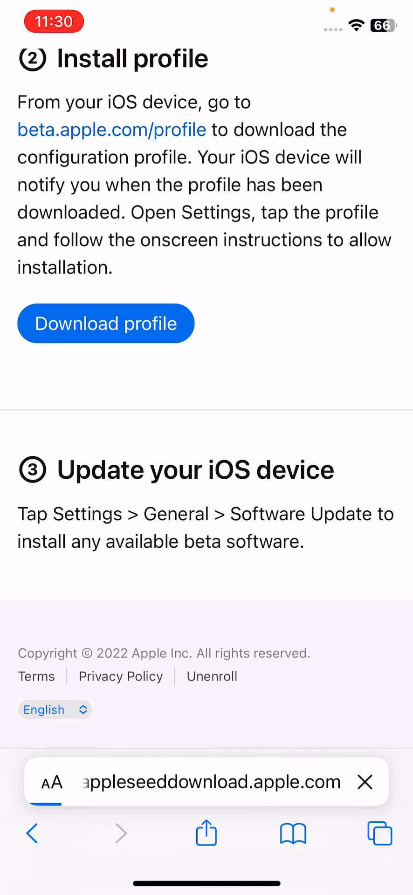
left_click(105, 324)
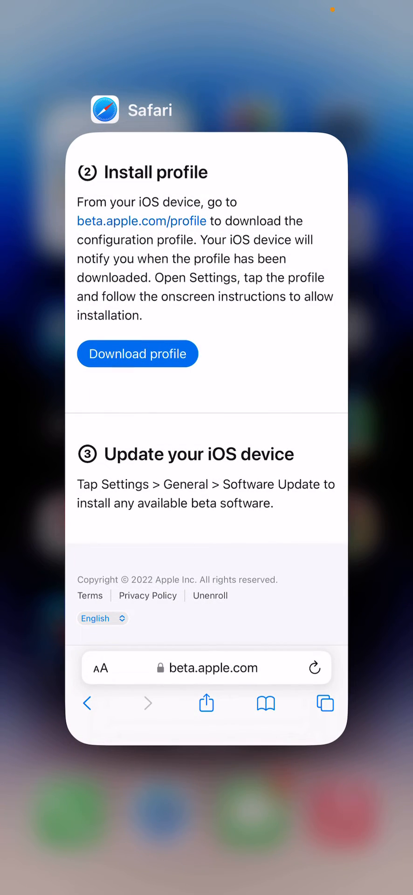
- Force-close Safari from the App Switcher, leaving the Home Screen showing
scroll("down", 3)
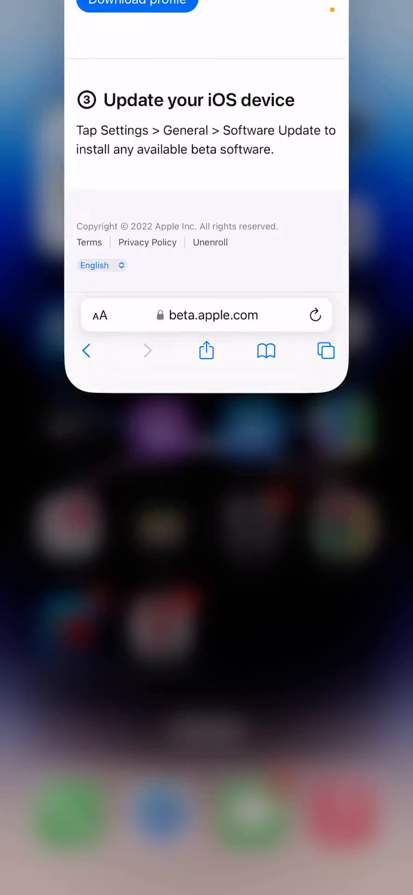